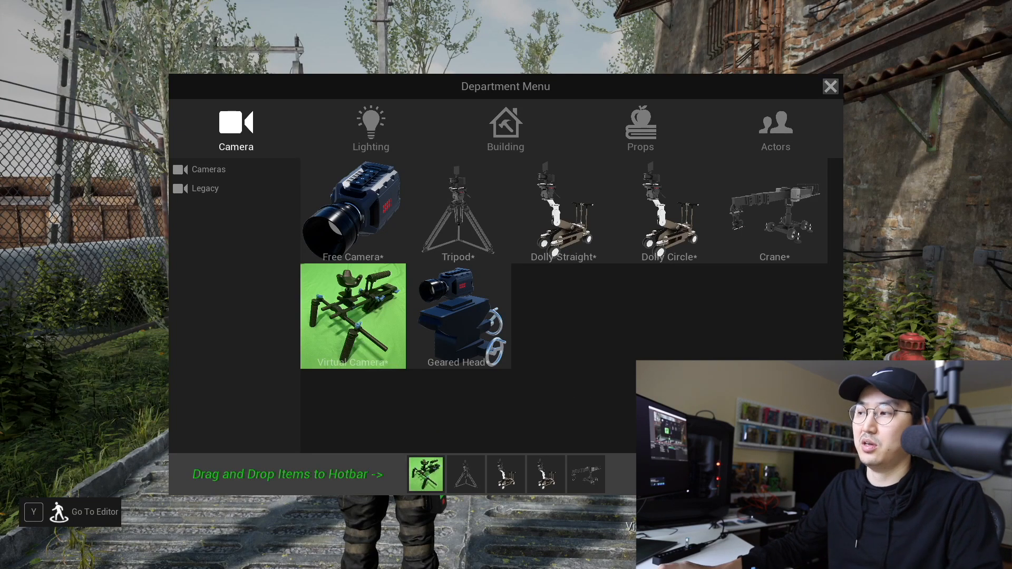
- Place a Virtual Camera rig in the scene ahead of the character, using the Generic APS-C sensor
left_click(830, 86)
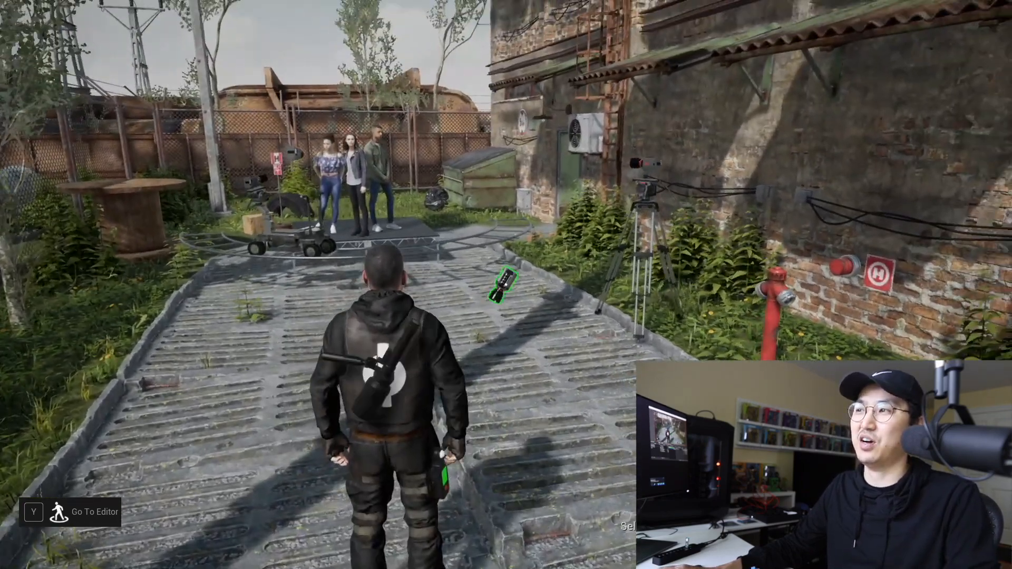
key("Y")
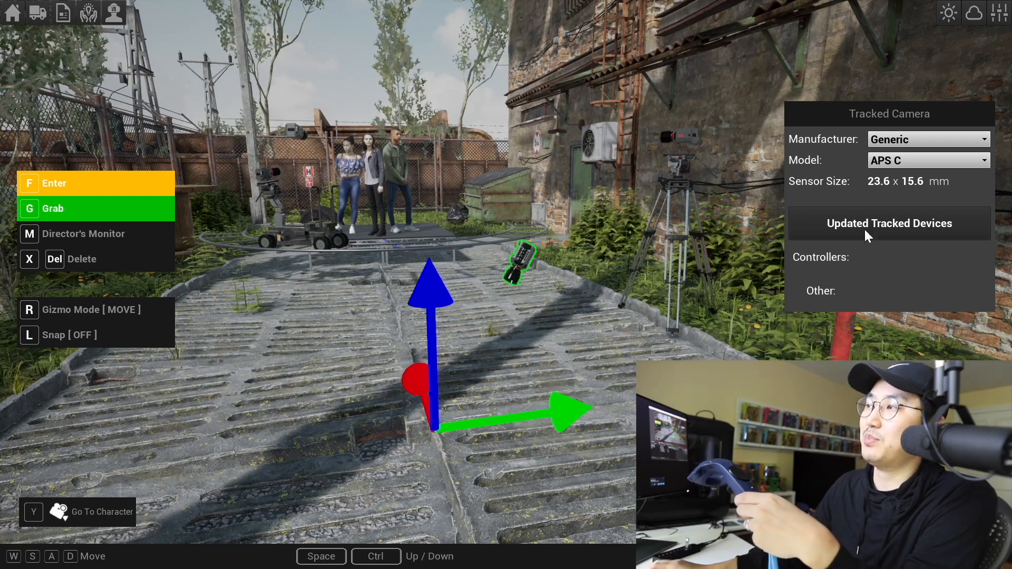
- Refresh the tracked devices so controller 01 is assigned to the virtual camera
left_click(890, 224)
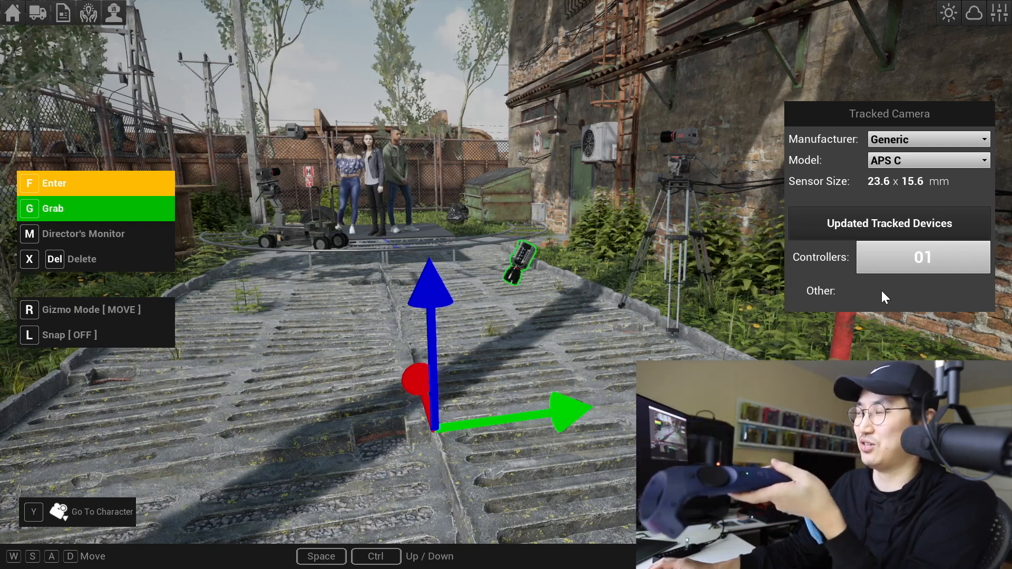
- Select the Blackmagic Design URSA Mini Pro 4.6K sensor, 25.34 x 14.25 mm
left_click(928, 139)
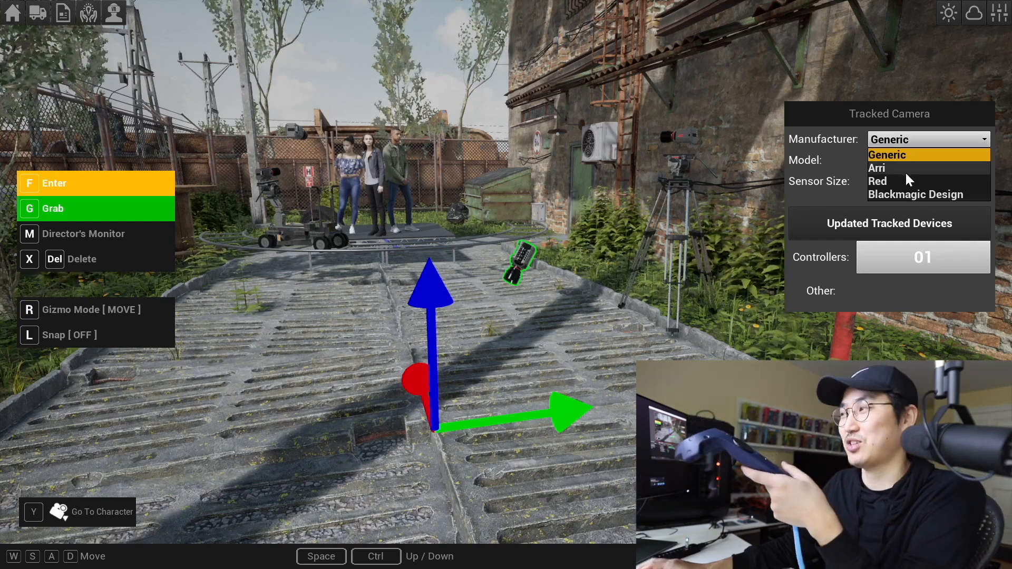
left_click(915, 194)
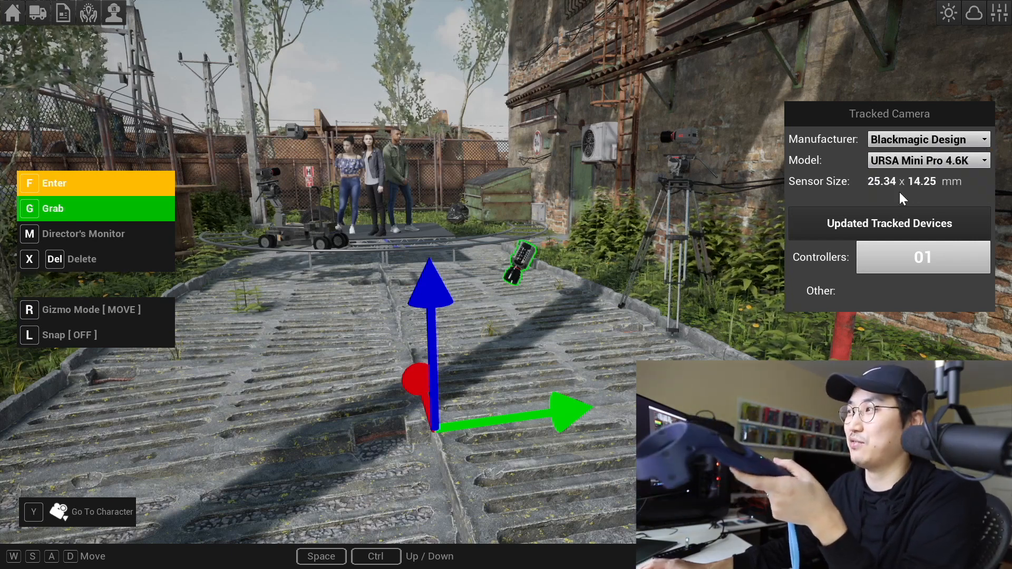